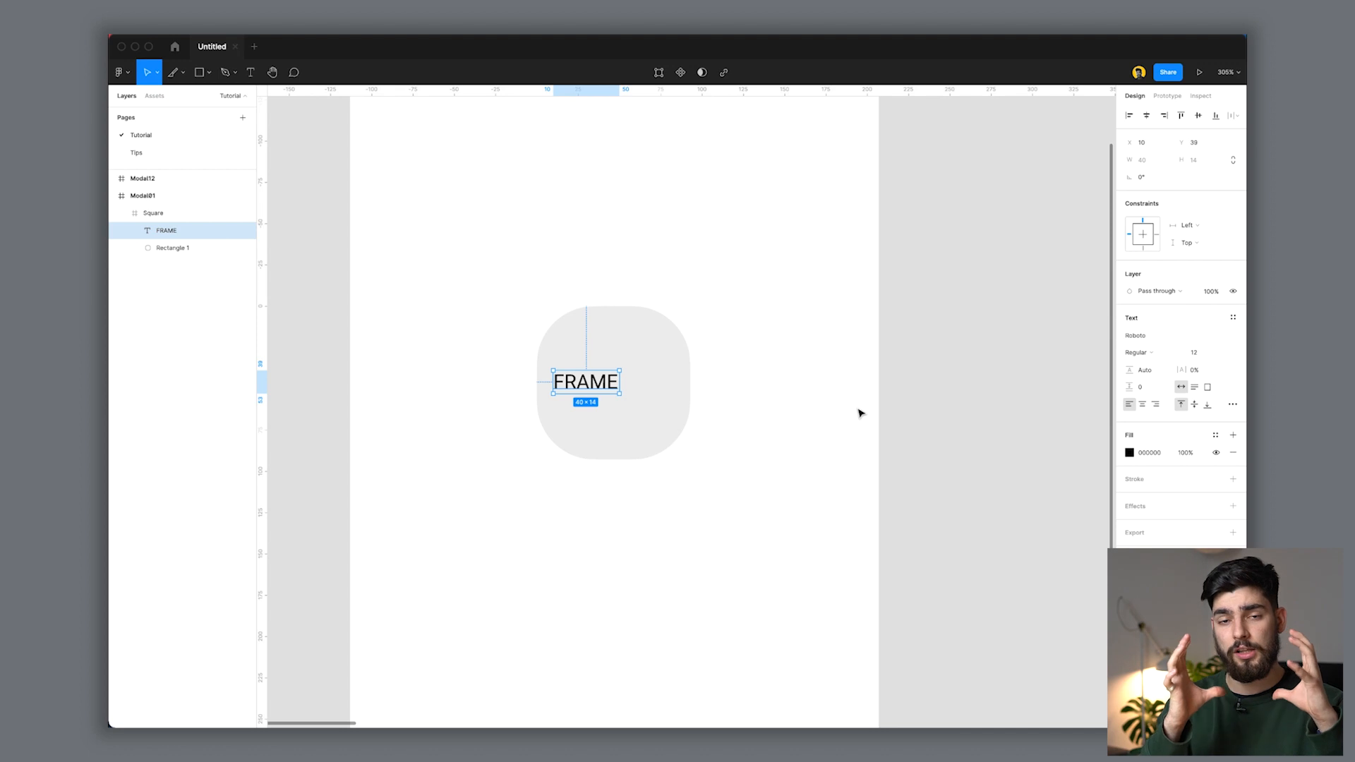
pyautogui.moveTo(1103, 508)
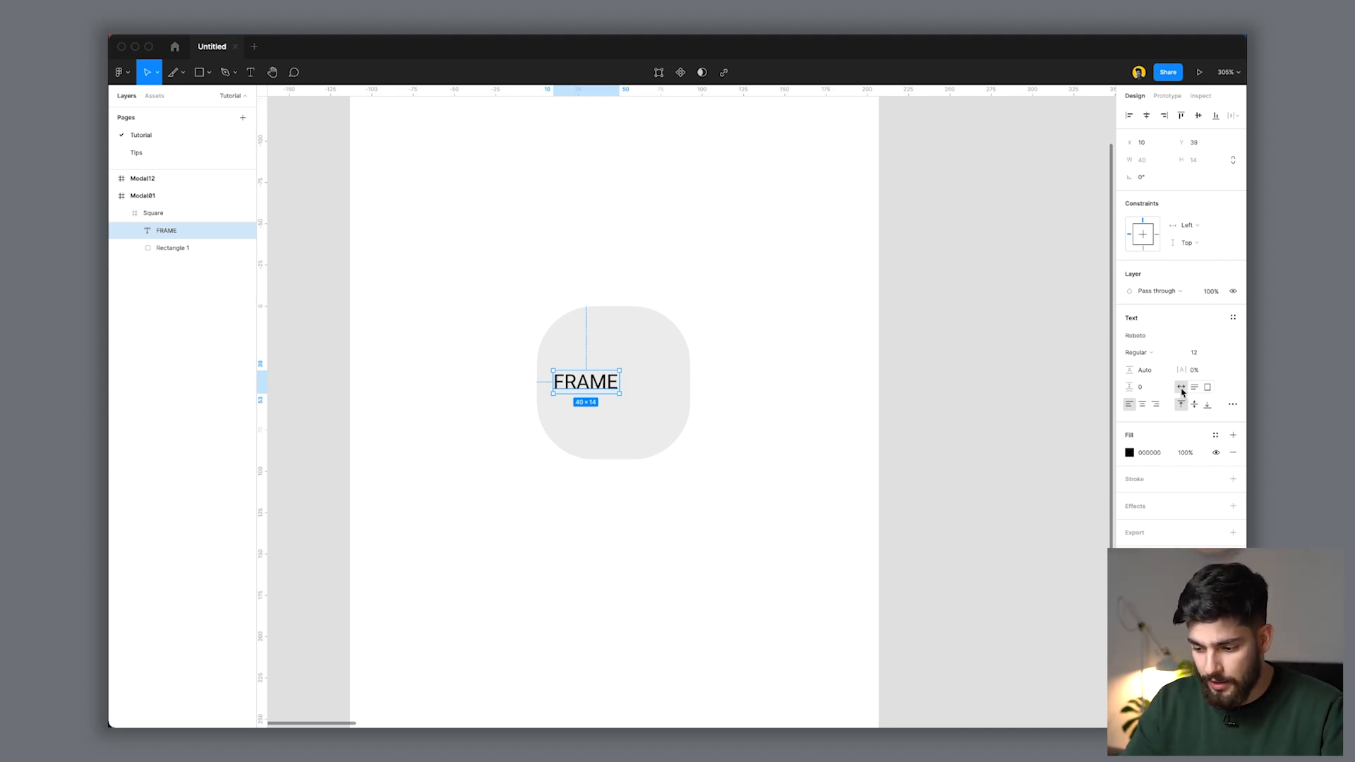
pyautogui.moveTo(741, 357)
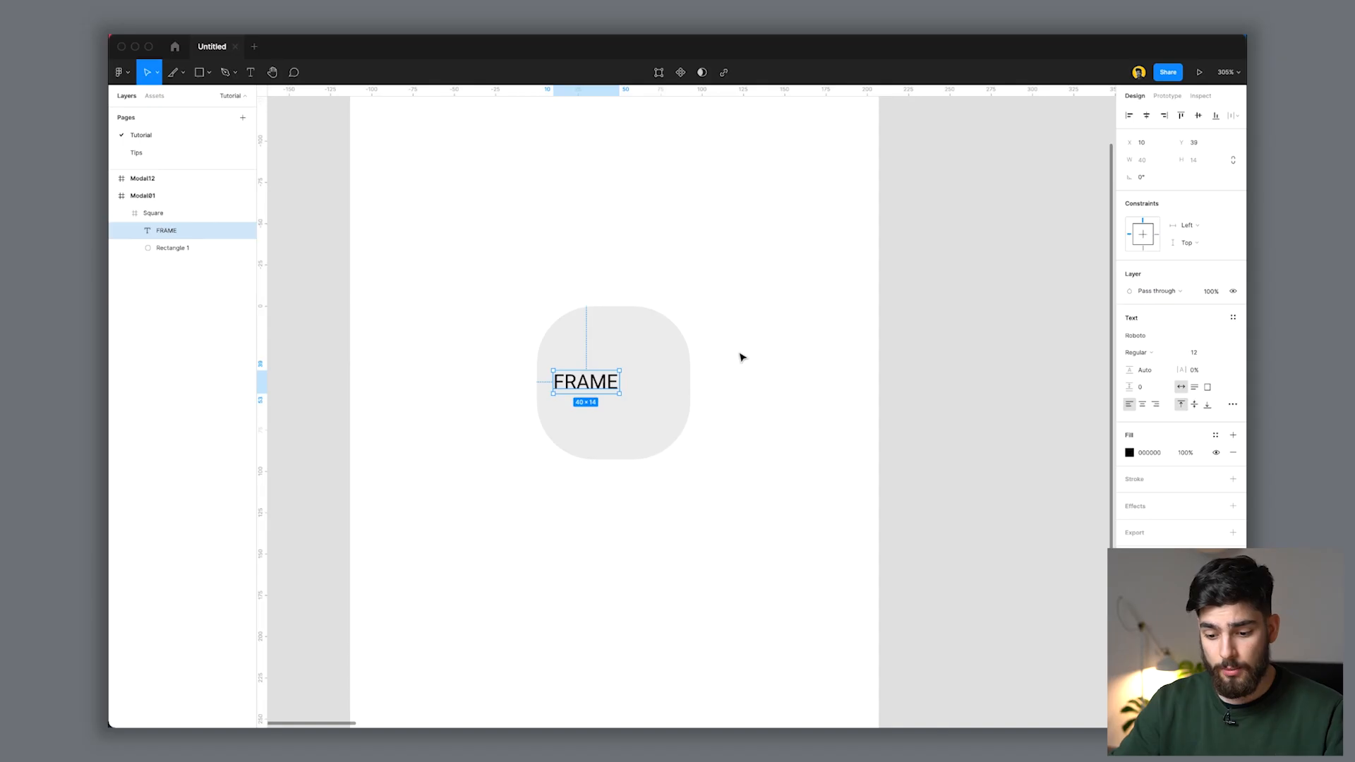